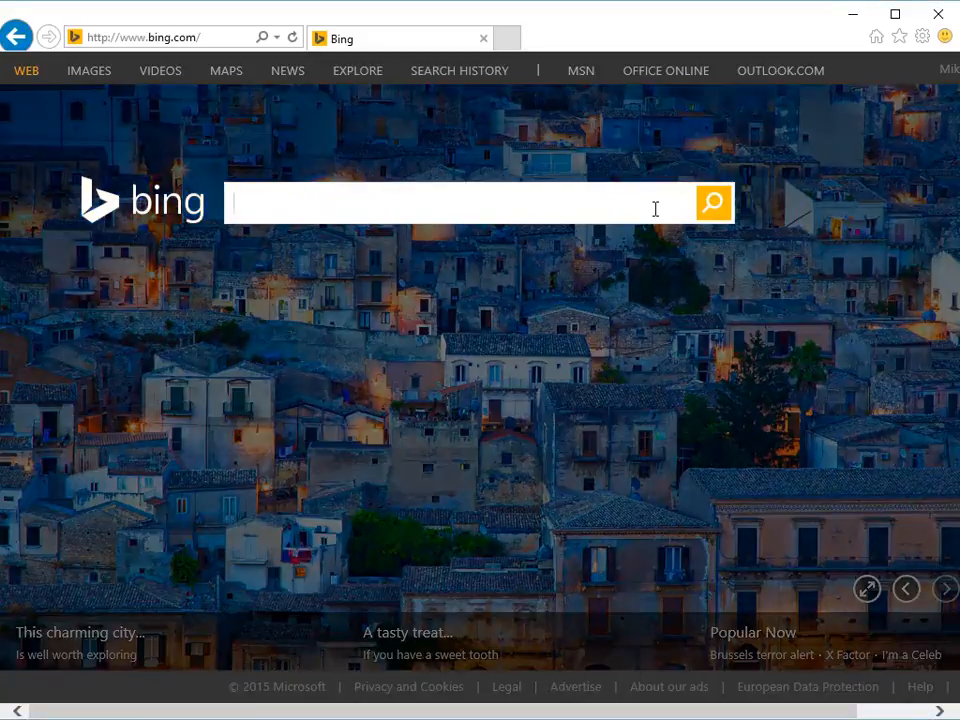
# - Search Bing for 'hwb', listing the Hwb site at hwb.wales.gov.uk first
pyautogui.write('hwb')
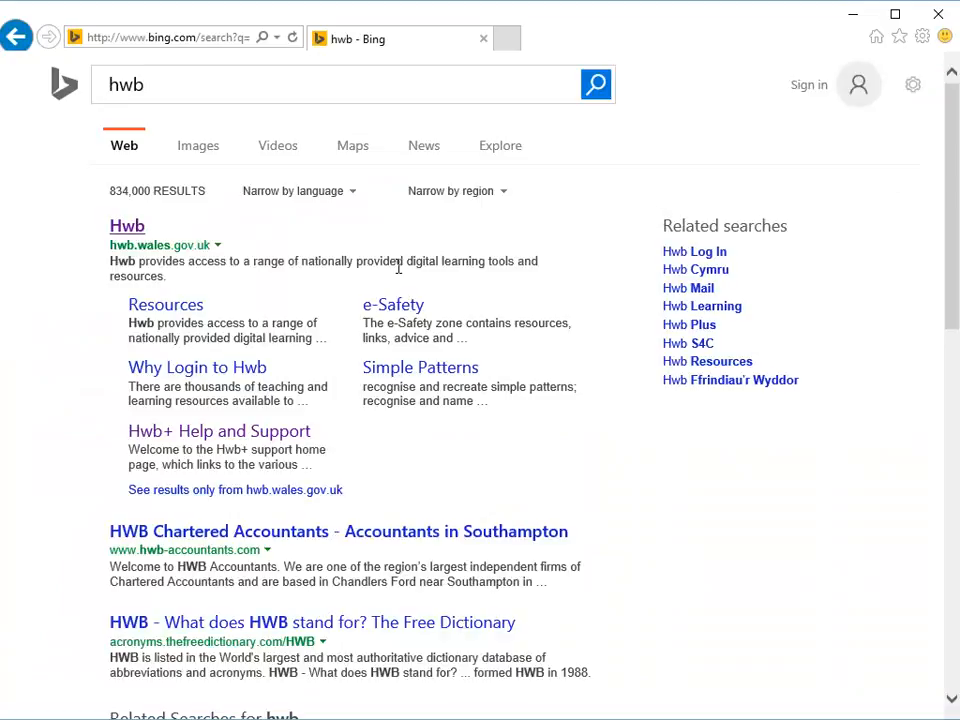
pyautogui.moveTo(120, 236)
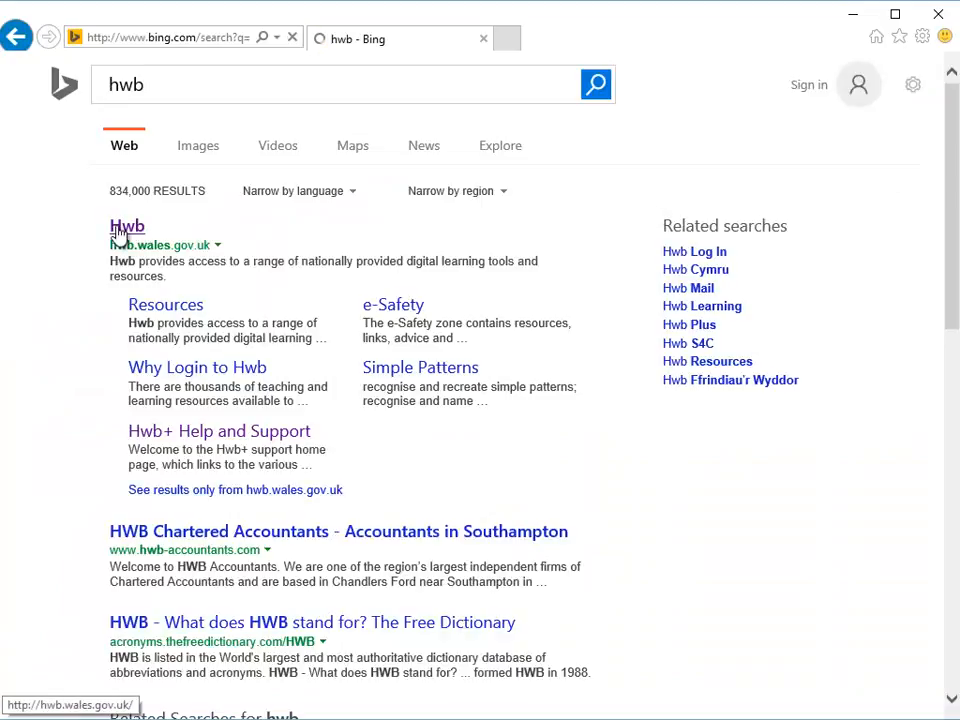
# - Follow the top result to reach the Hwb Digital Learning for Wales homepage
pyautogui.click(128, 226)
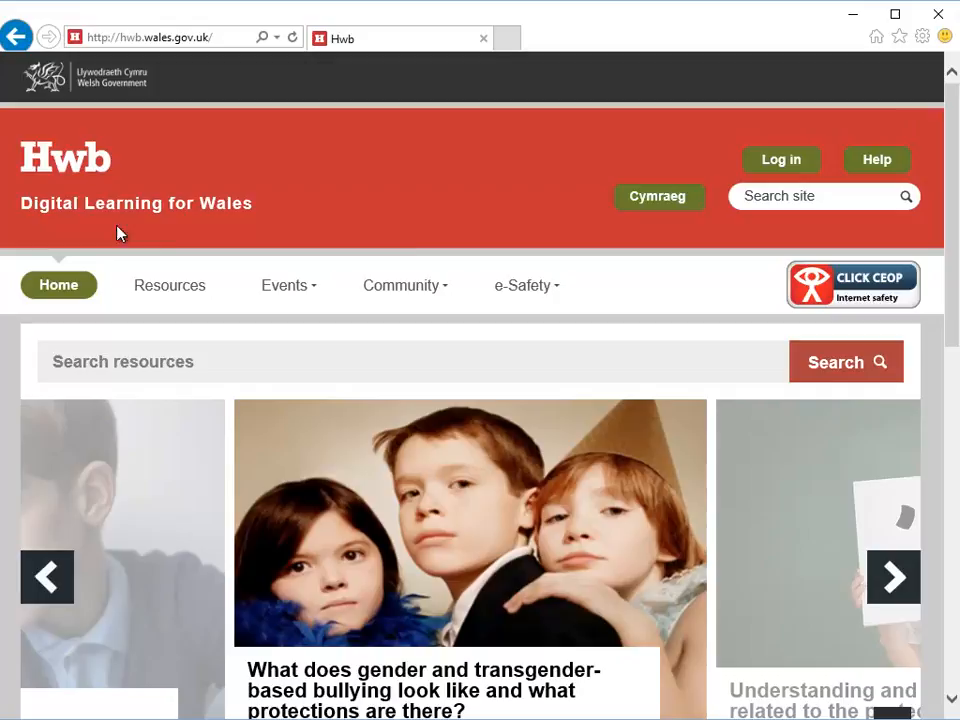
pyautogui.moveTo(416, 256)
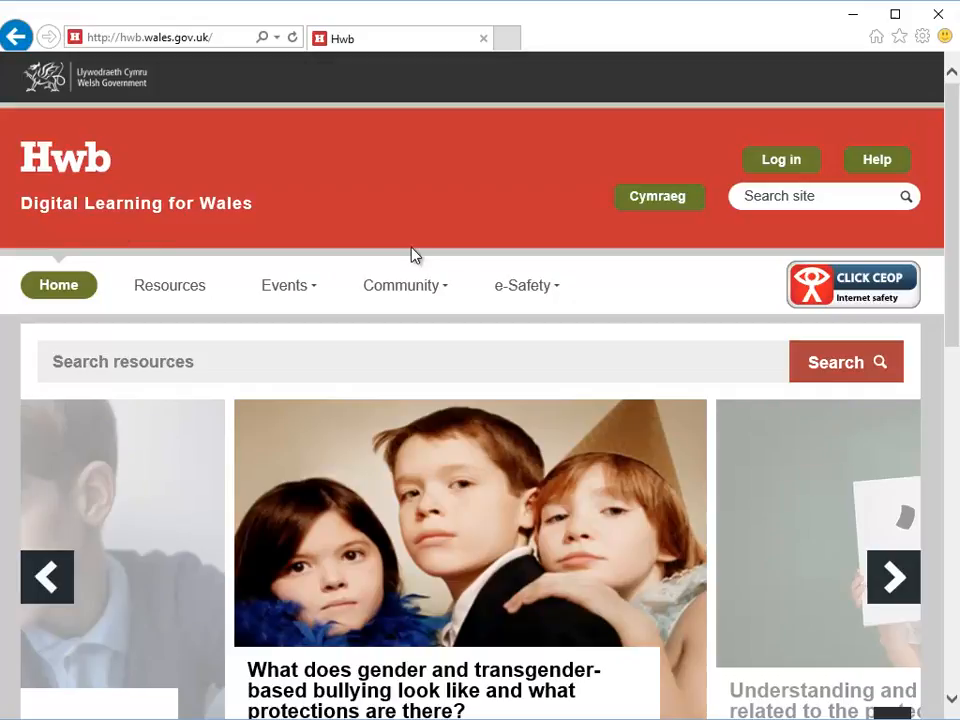
pyautogui.moveTo(644, 172)
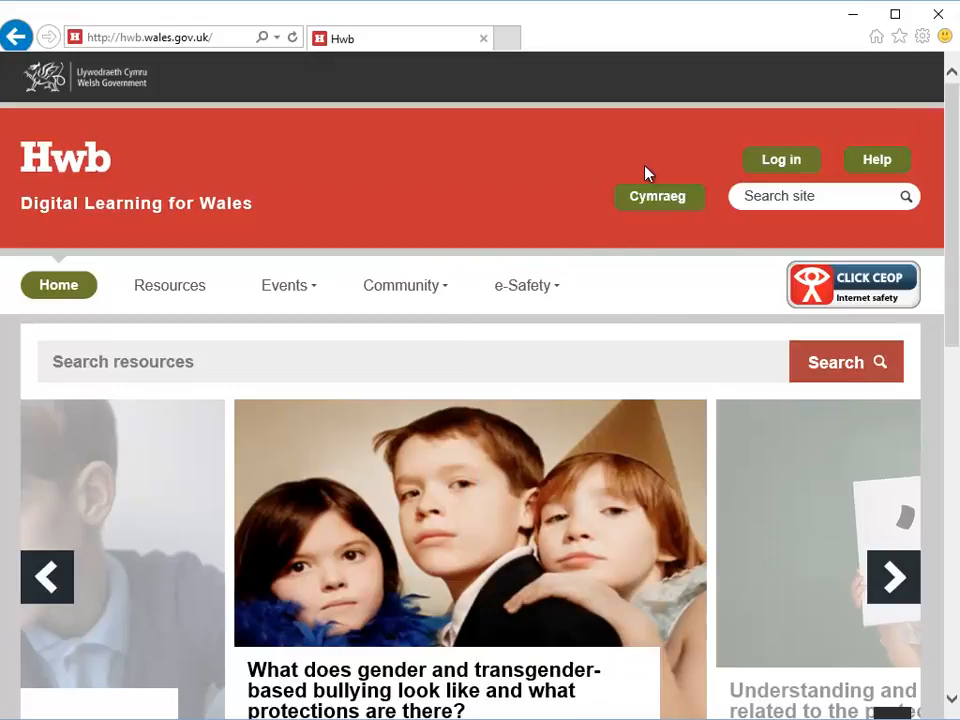
pyautogui.moveTo(780, 160)
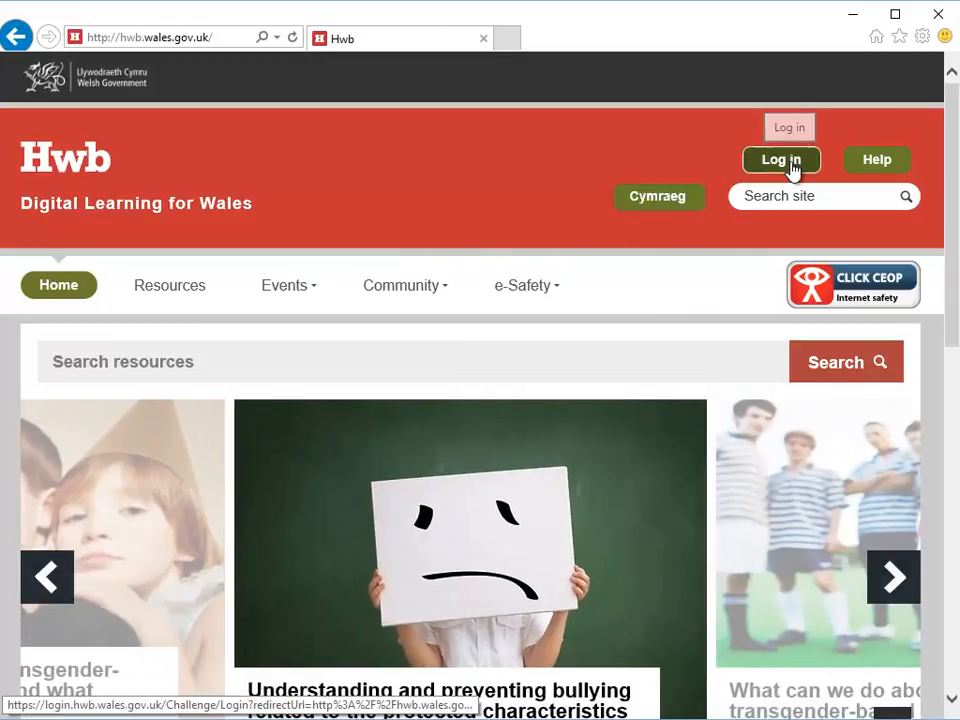
pyautogui.click(780, 160)
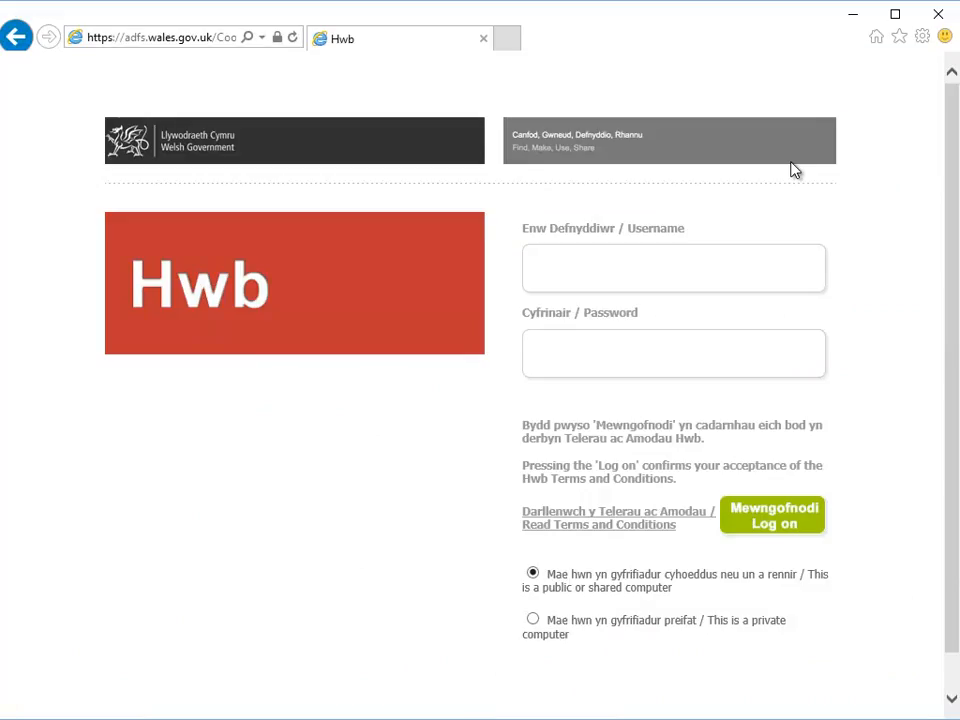
pyautogui.click(674, 268)
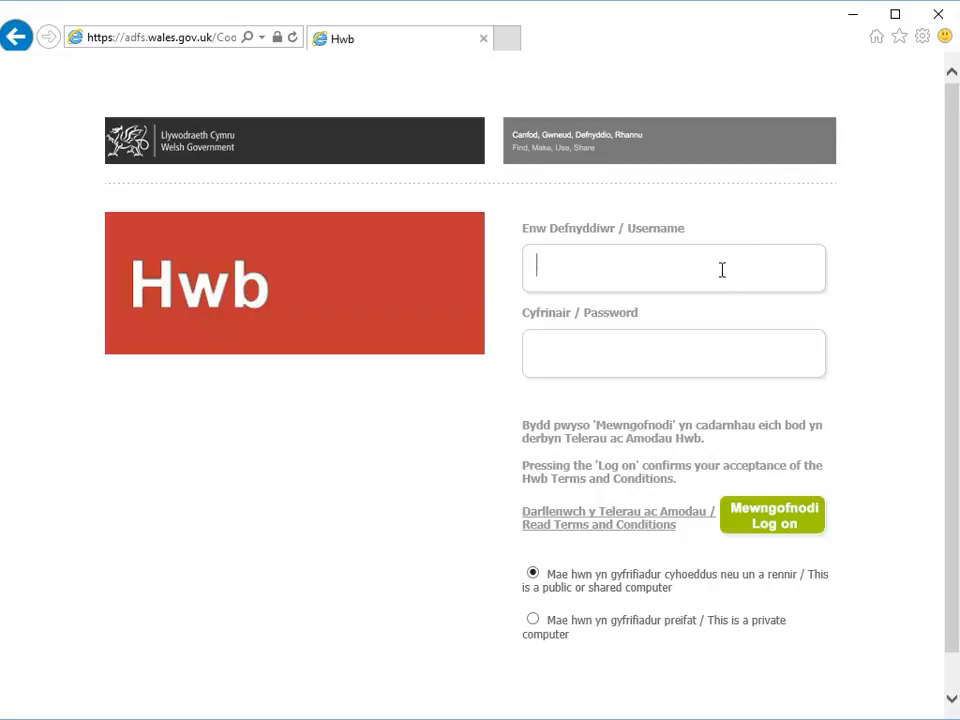
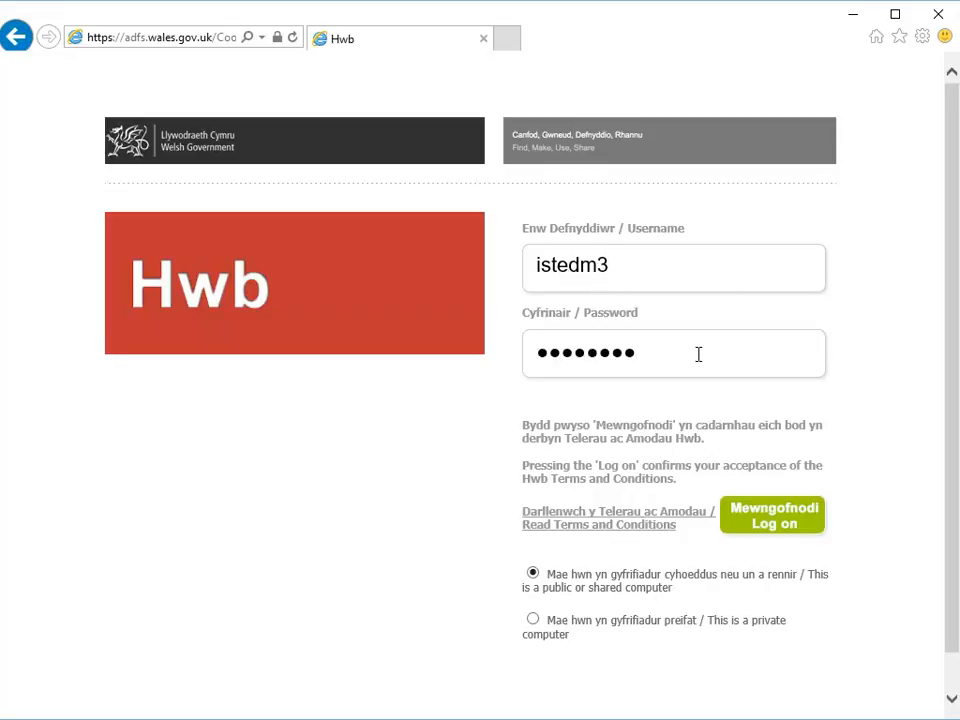
pyautogui.moveTo(630, 352)
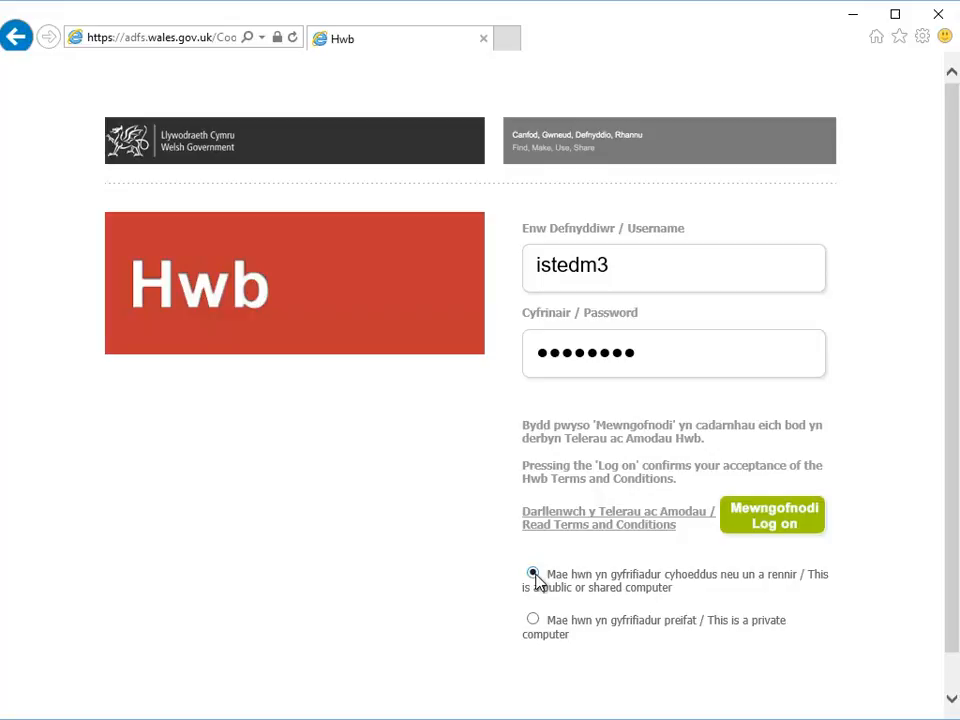
pyautogui.click(674, 352)
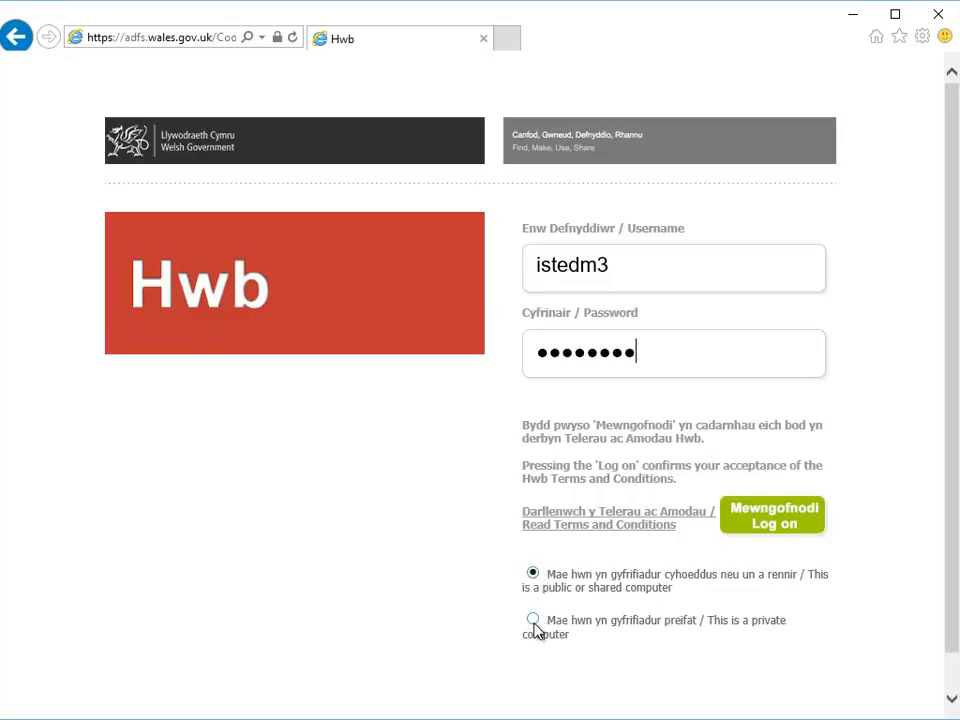
pyautogui.click(532, 620)
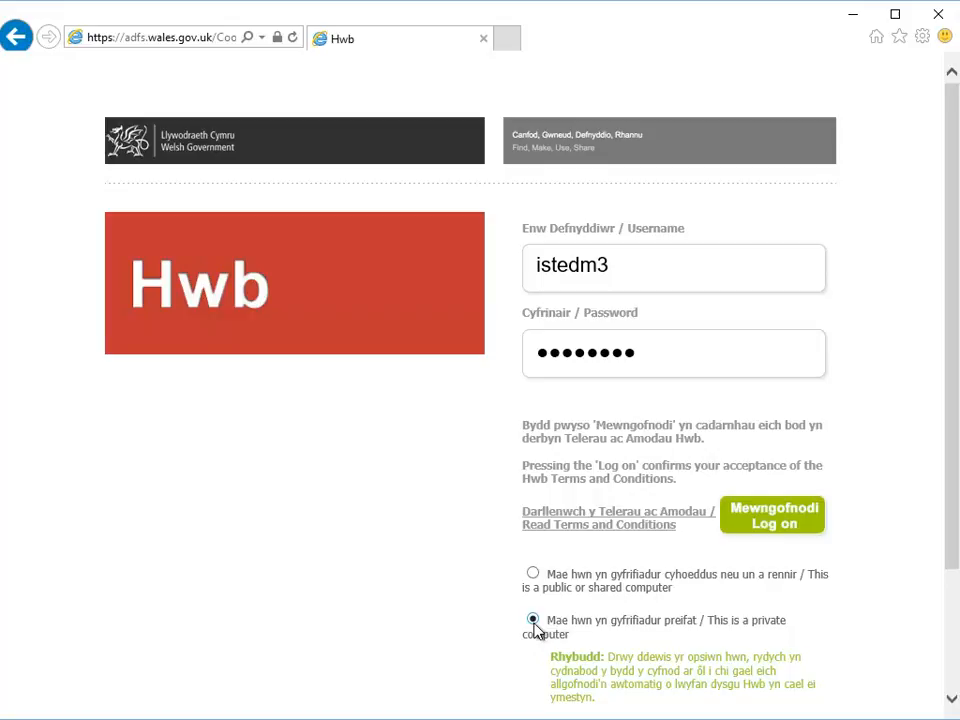
pyautogui.click(532, 572)
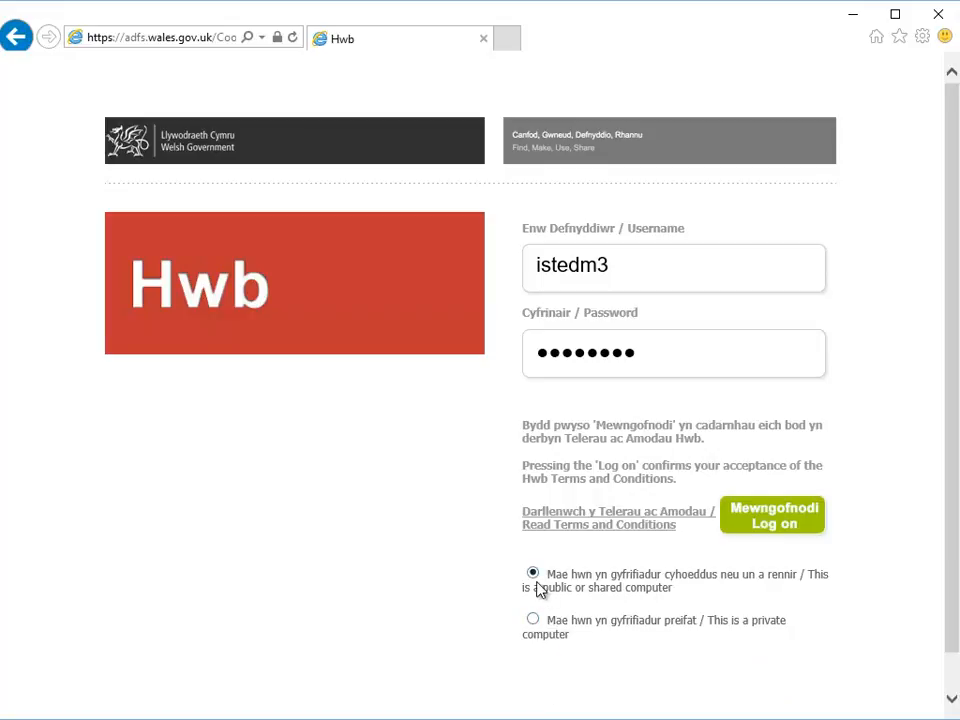
pyautogui.click(772, 516)
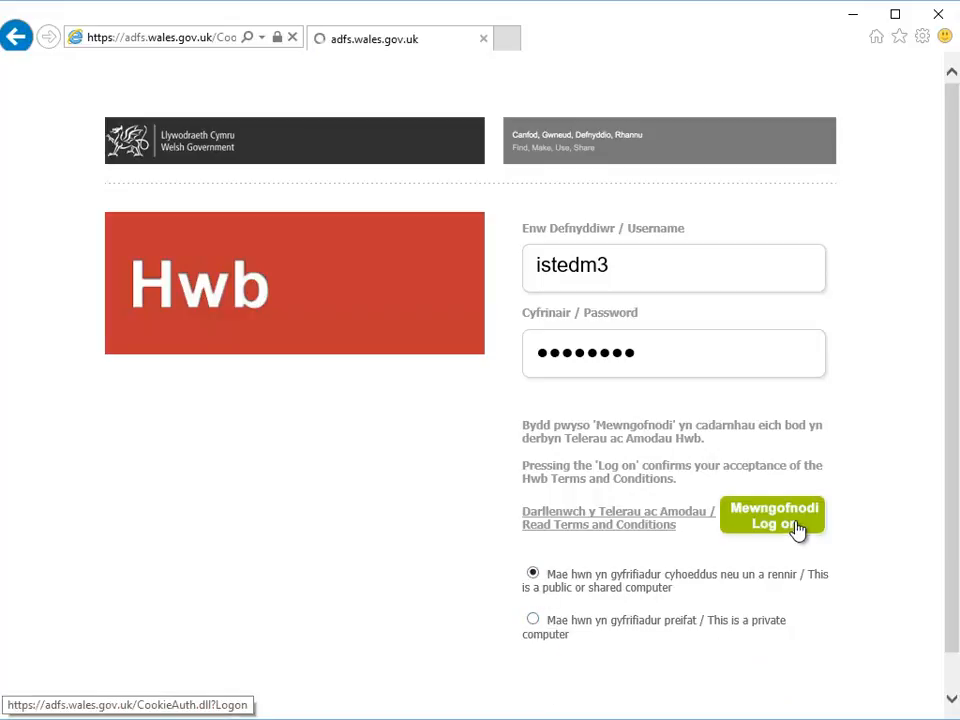
# - Submit the sign-in so the Hwb homepage shows a welcome message and Log off
pyautogui.click(772, 516)
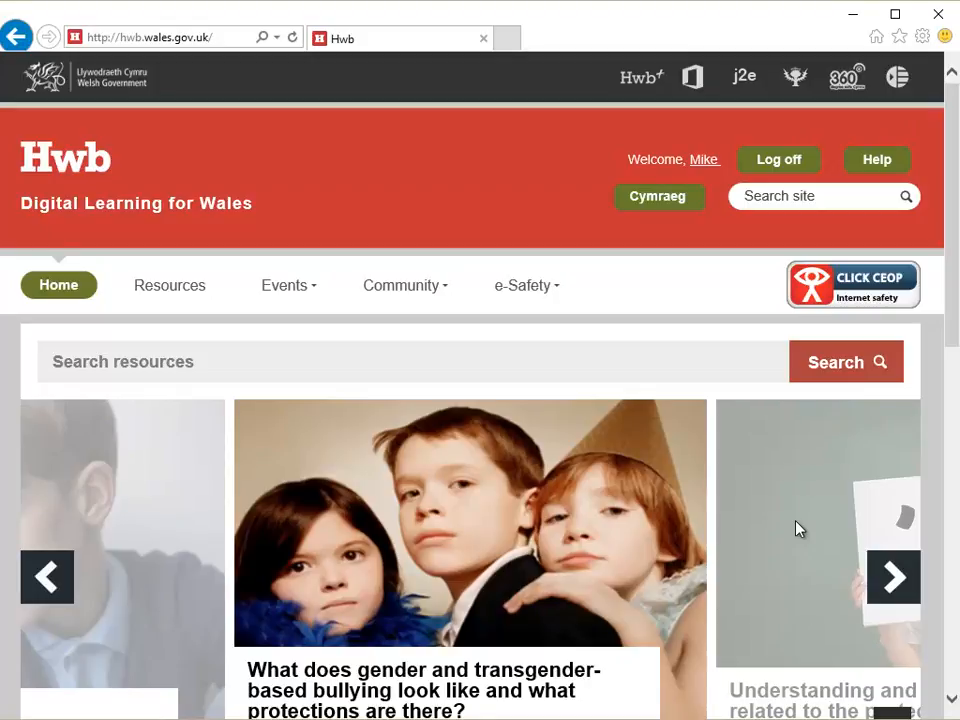
pyautogui.click(892, 576)
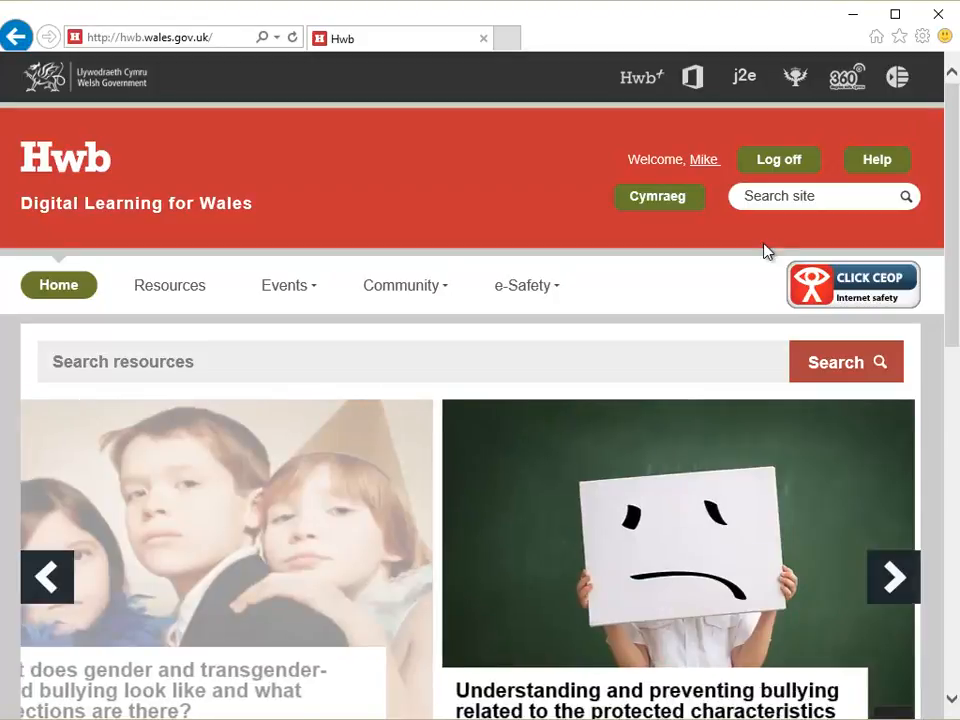